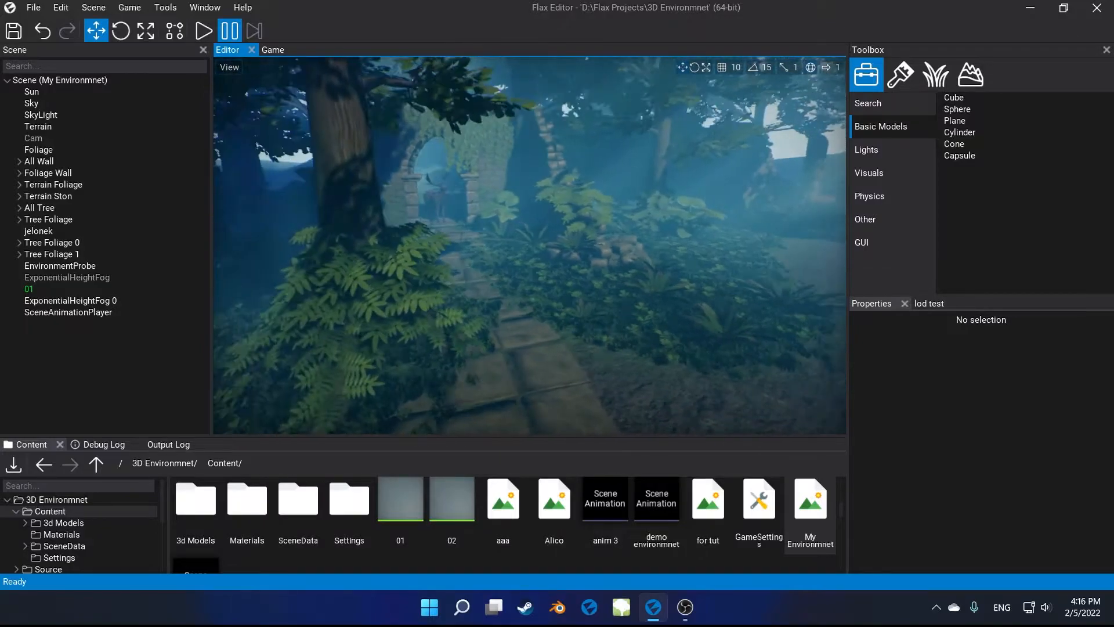
- Create a camera from the current forest view, select it, and preview it in the Game tab
left_click(34, 139)
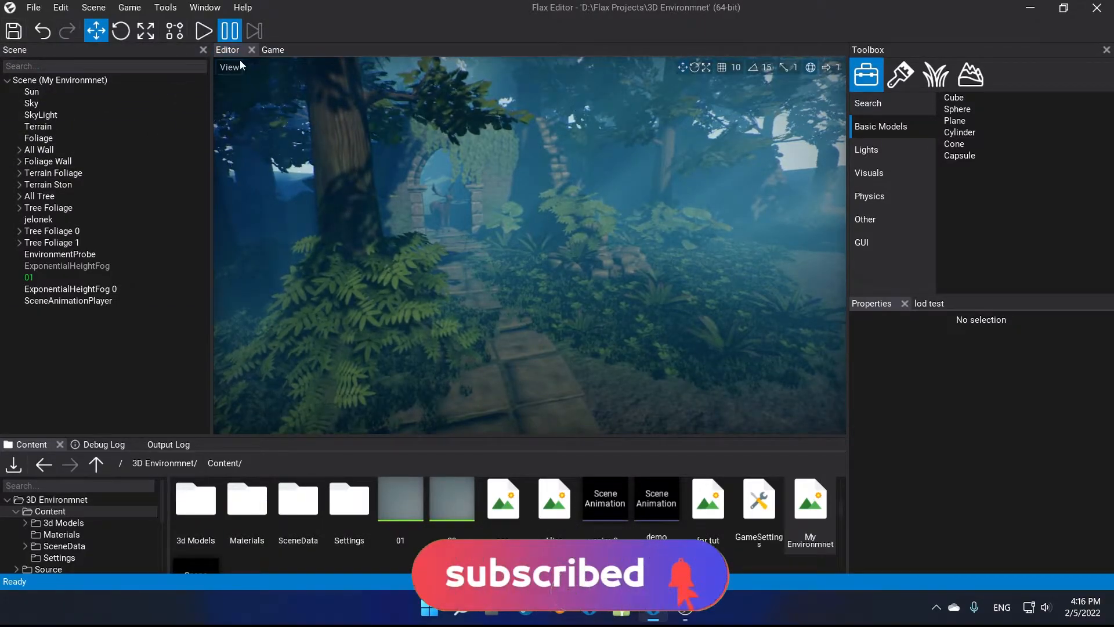
left_click(229, 67)
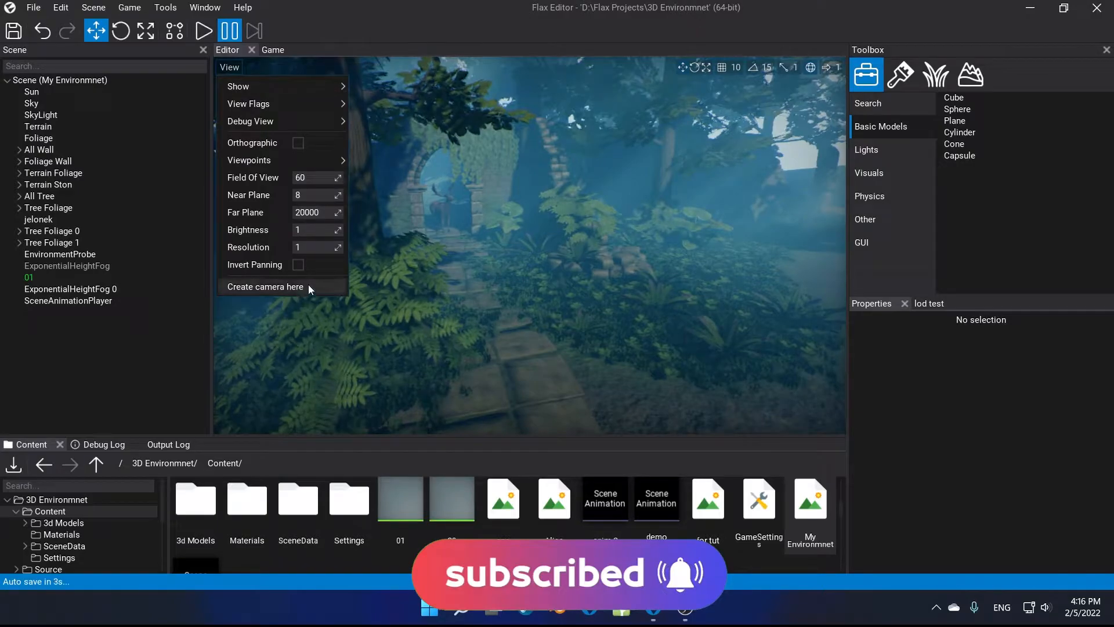
left_click(264, 286)
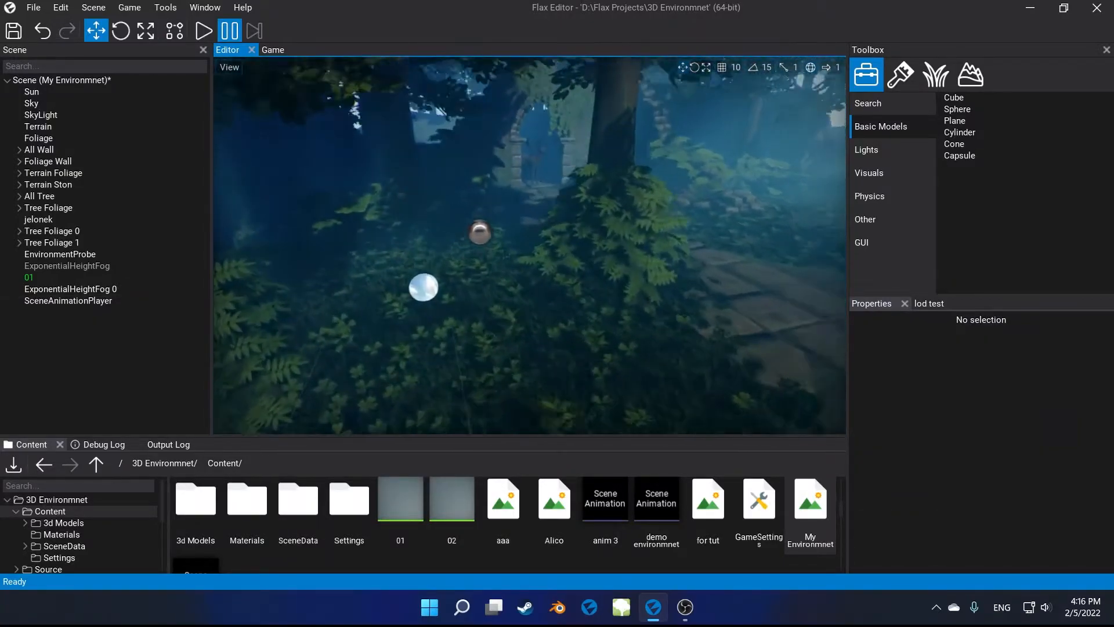
left_click(229, 67)
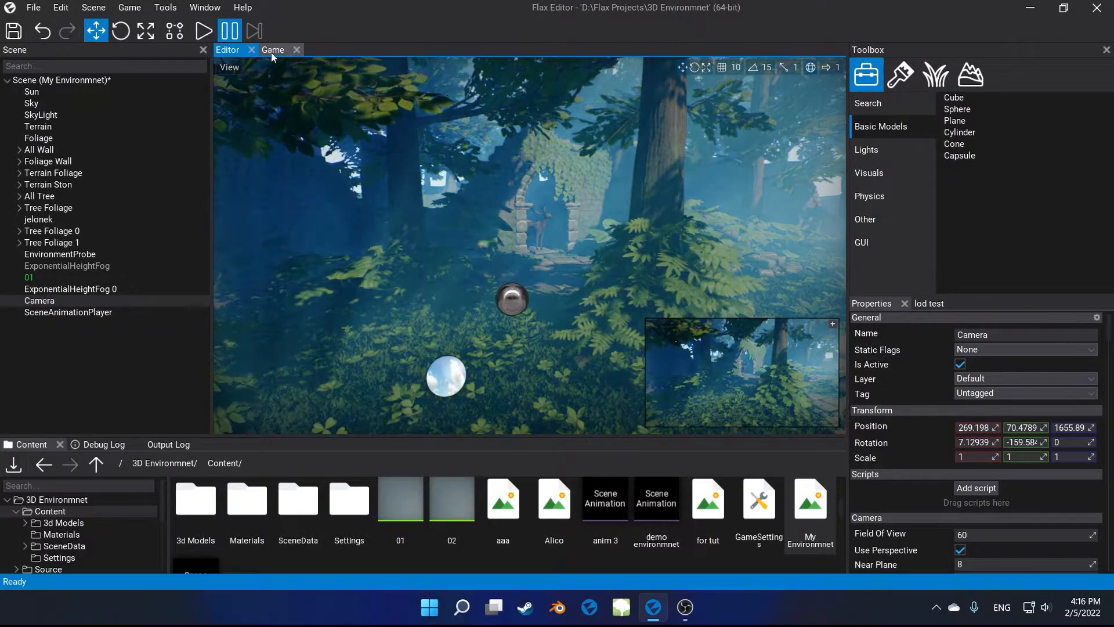
left_click(273, 50)
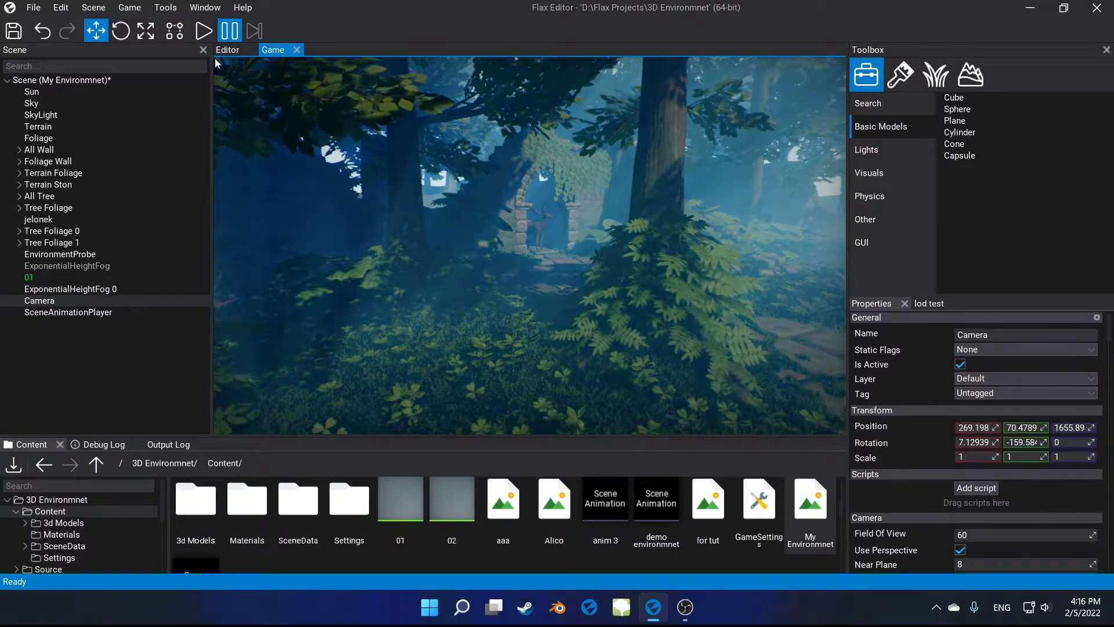
left_click(227, 50)
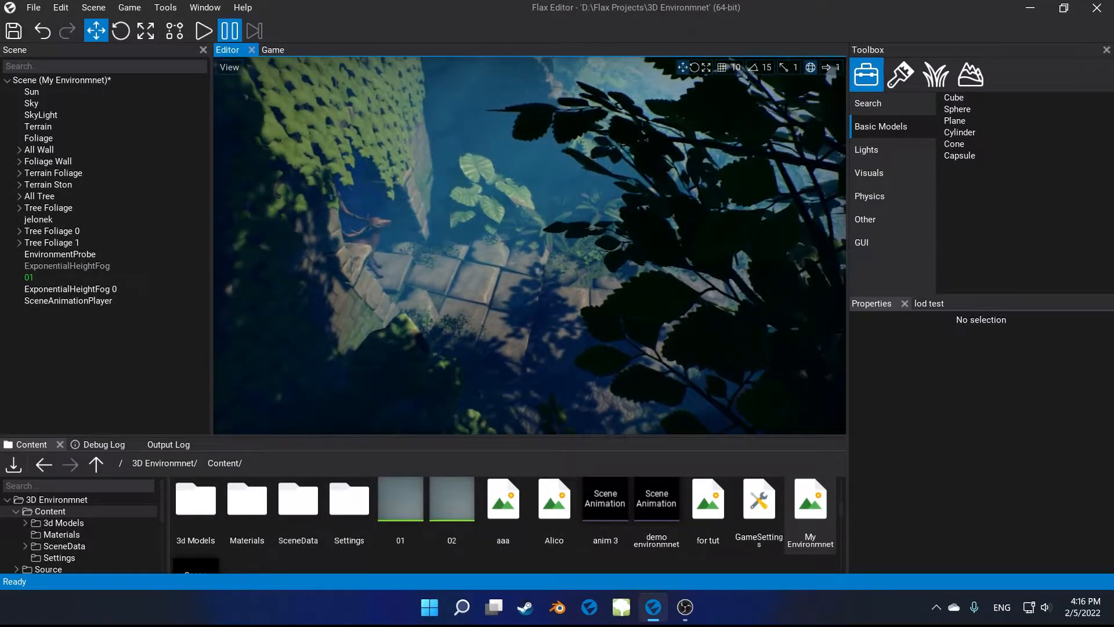
- Create a camera above the stone path, preview it in Game, then open the for tut scene
left_click(228, 67)
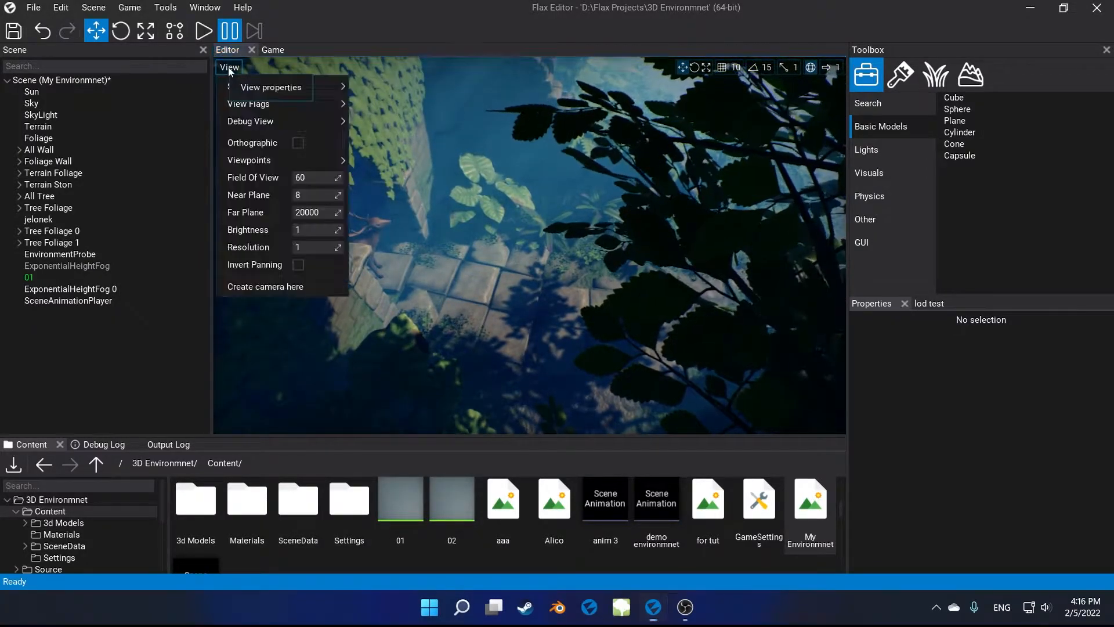
left_click(265, 286)
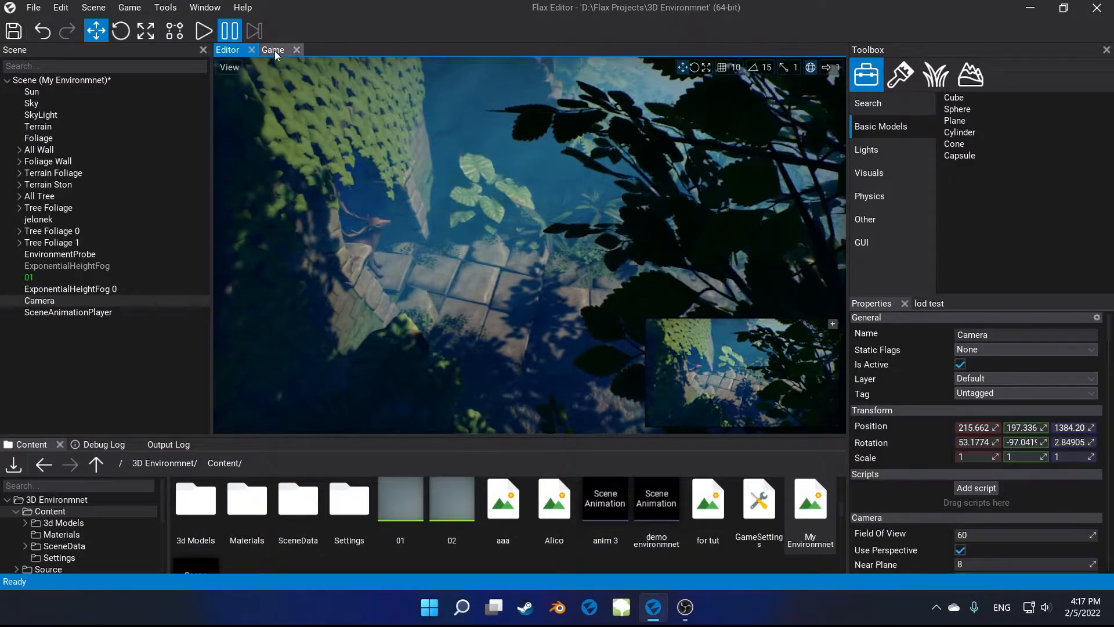
left_click(272, 50)
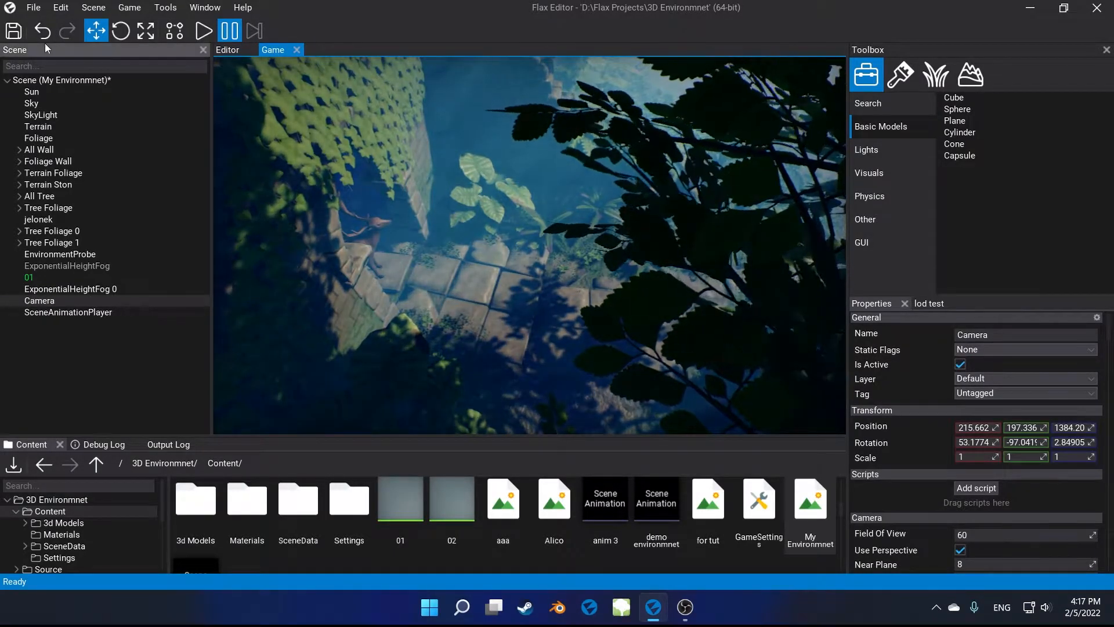
double_click(707, 501)
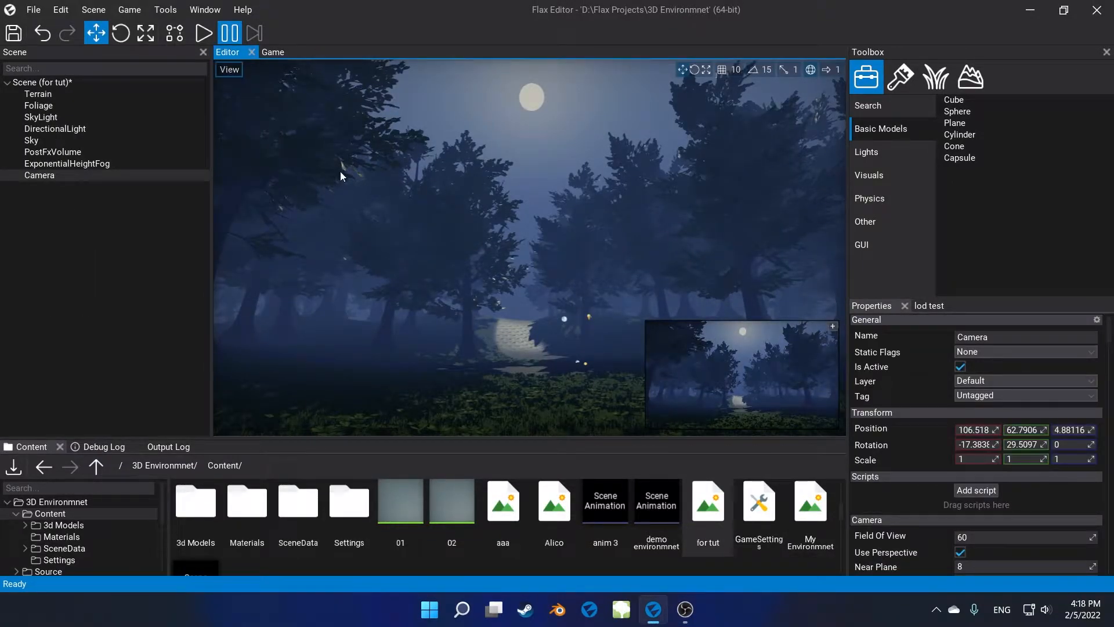
- Toggle between the Game and Editor tabs to check the moonlit forest through its camera
left_click(273, 51)
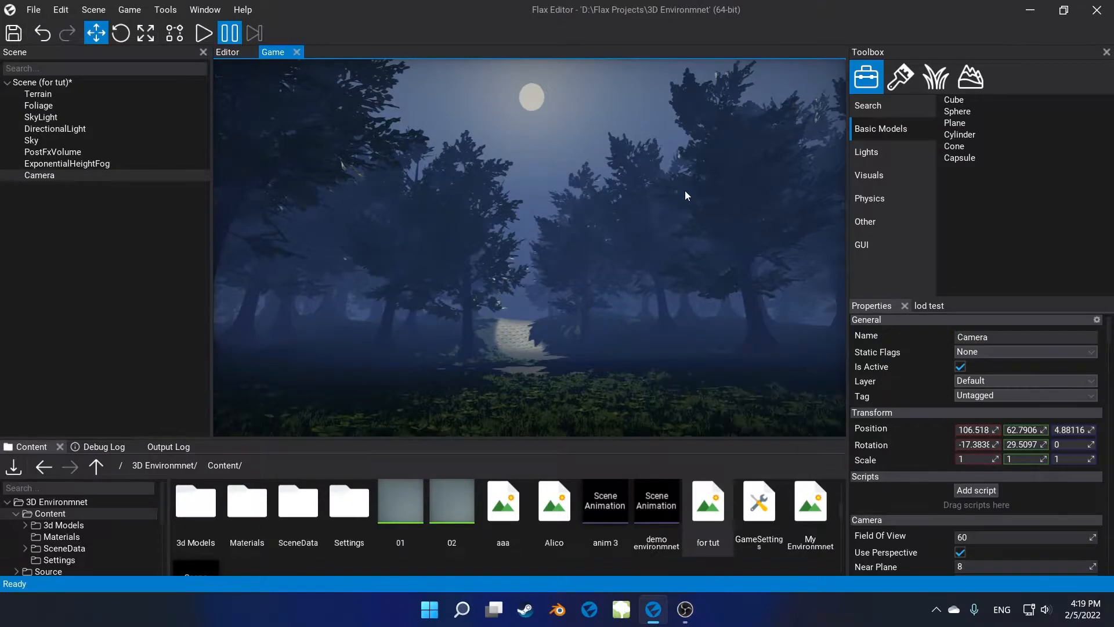
left_click(228, 51)
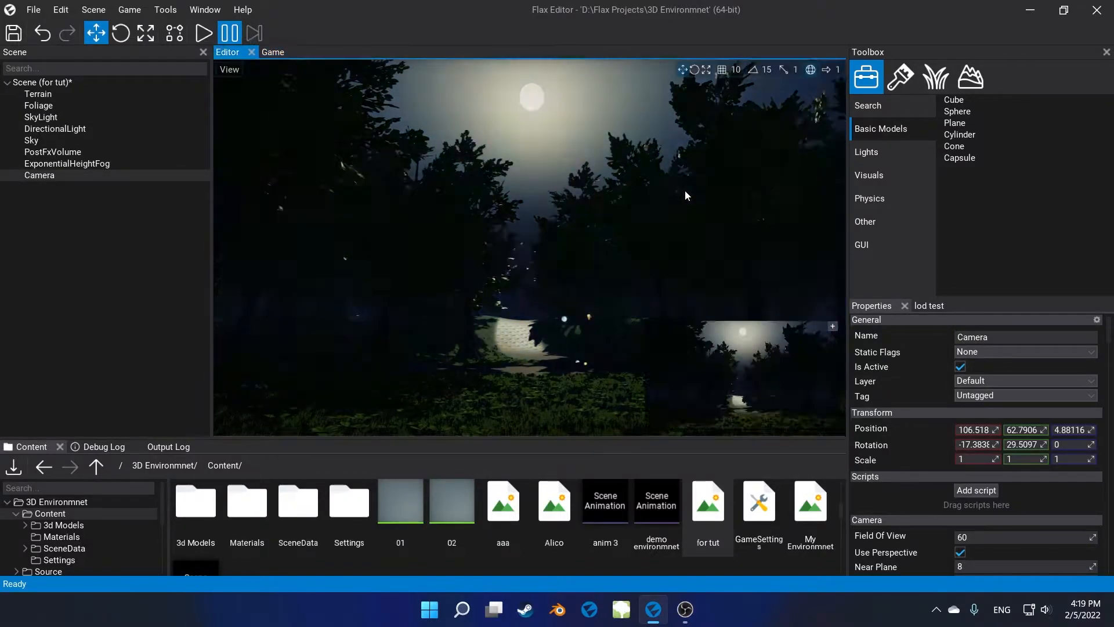
left_click(272, 52)
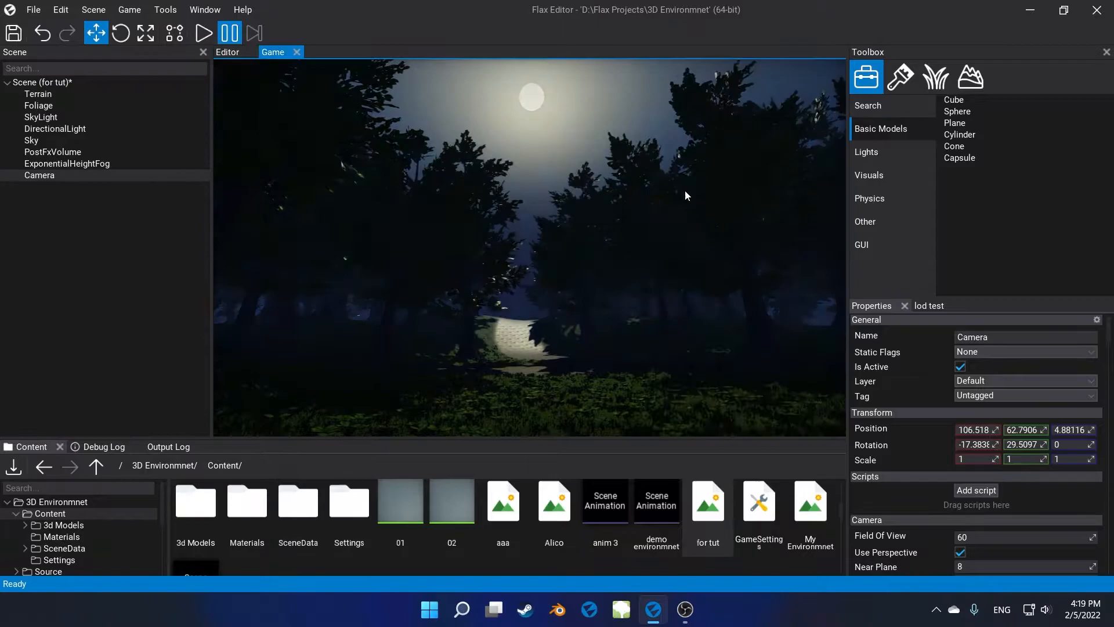
left_click(227, 52)
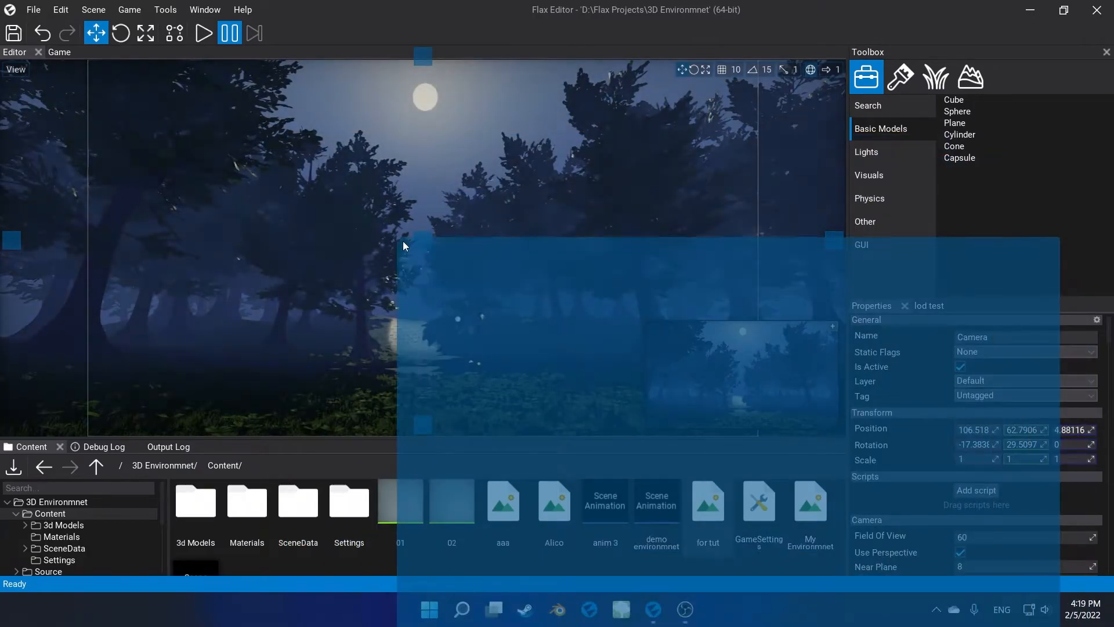
- Dock panels into tabs beside the forest view, and preview then close the lod test model
left_click(105, 51)
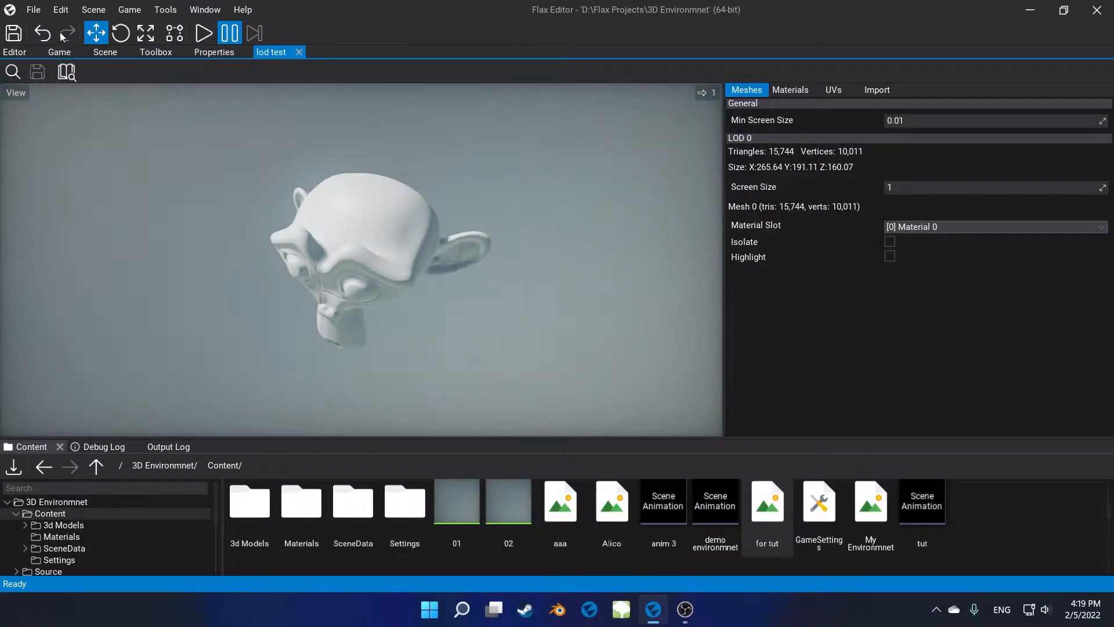
left_click(14, 52)
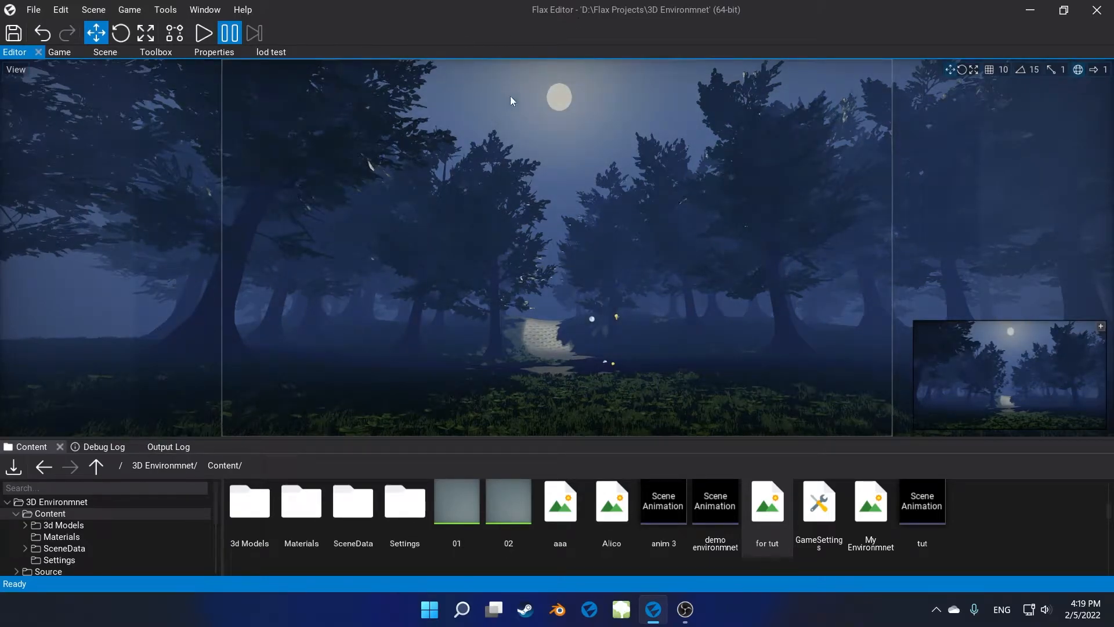
left_click(155, 51)
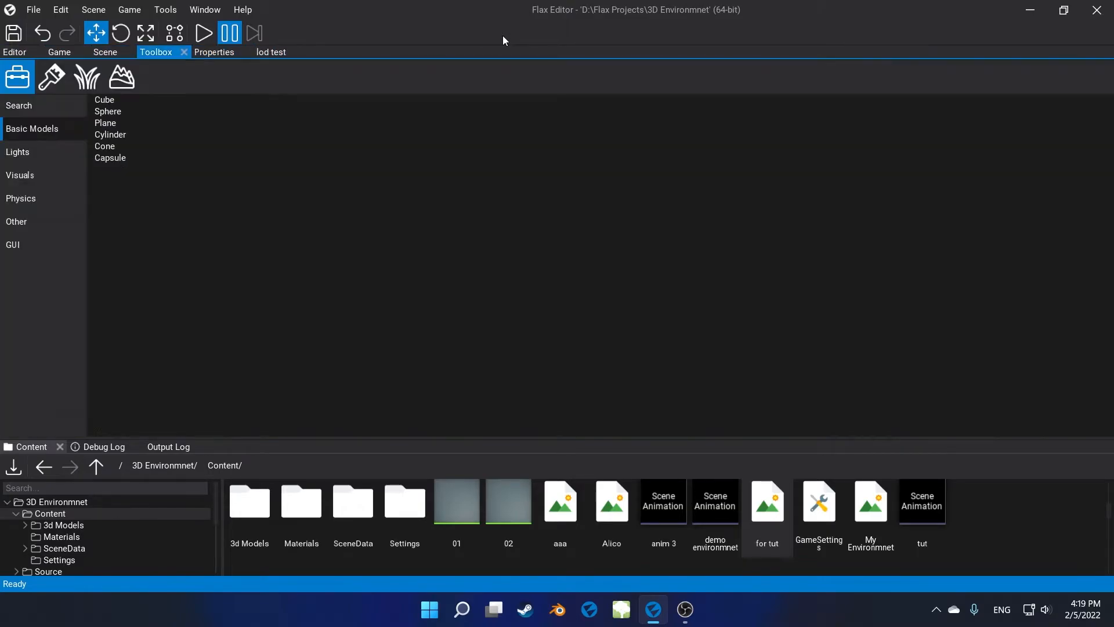
left_click(271, 52)
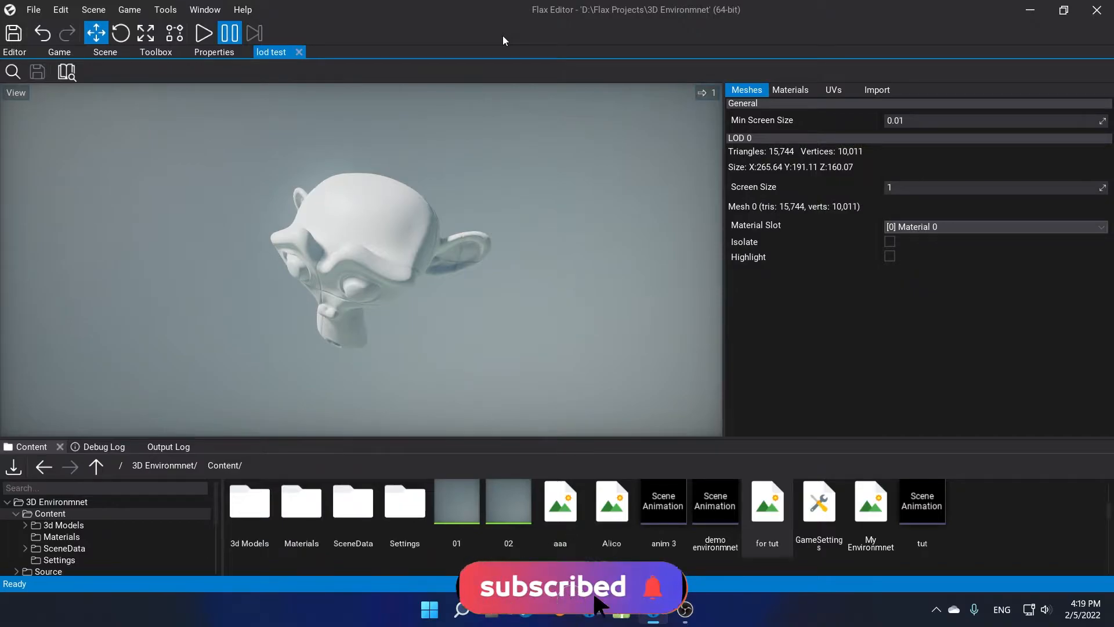
left_click(155, 34)
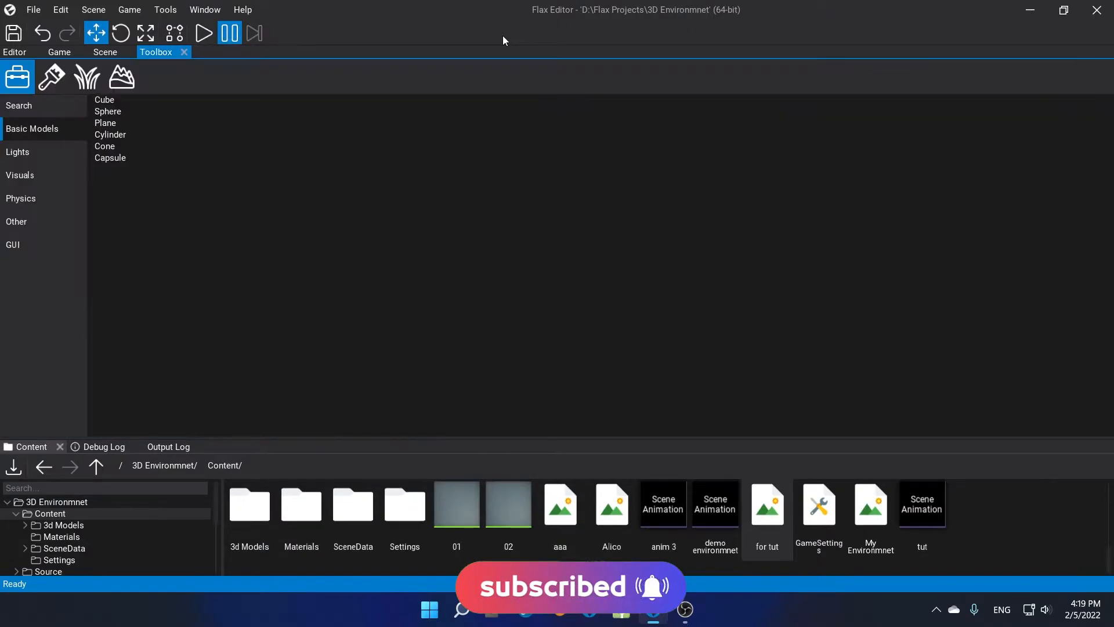
left_click(59, 51)
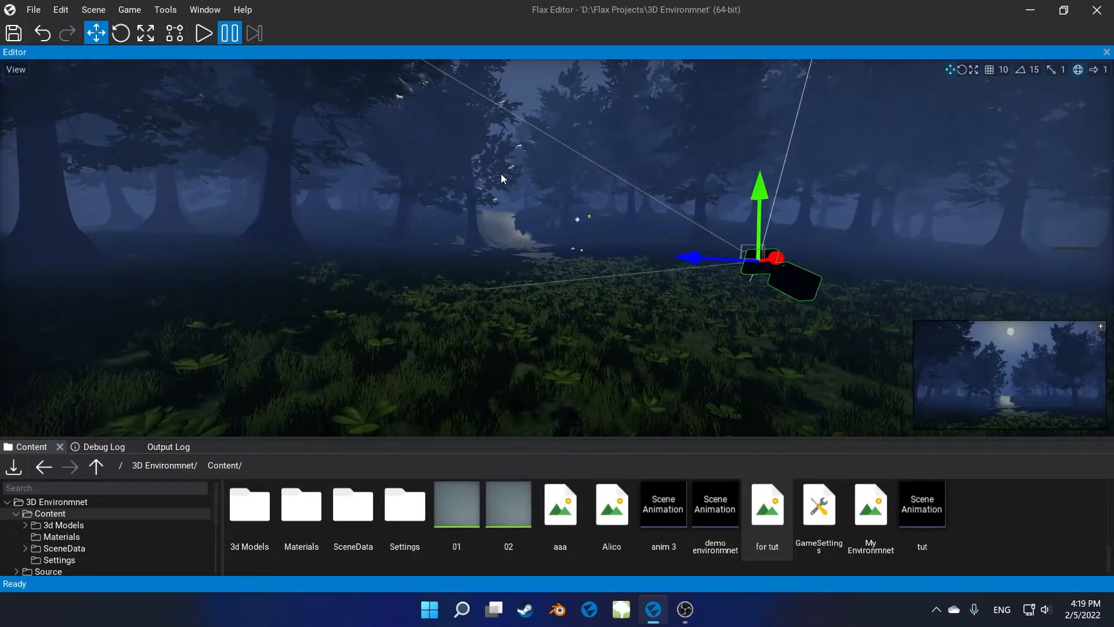
- Restore the default window layout, add a cube and spheres, and select the cube
left_click(205, 9)
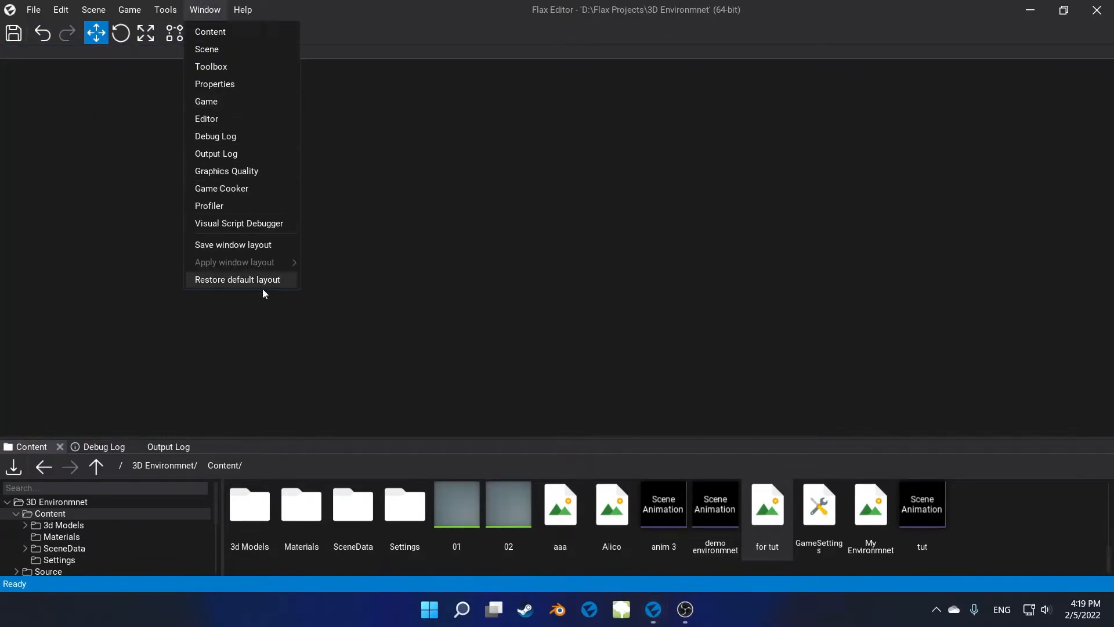
left_click(237, 279)
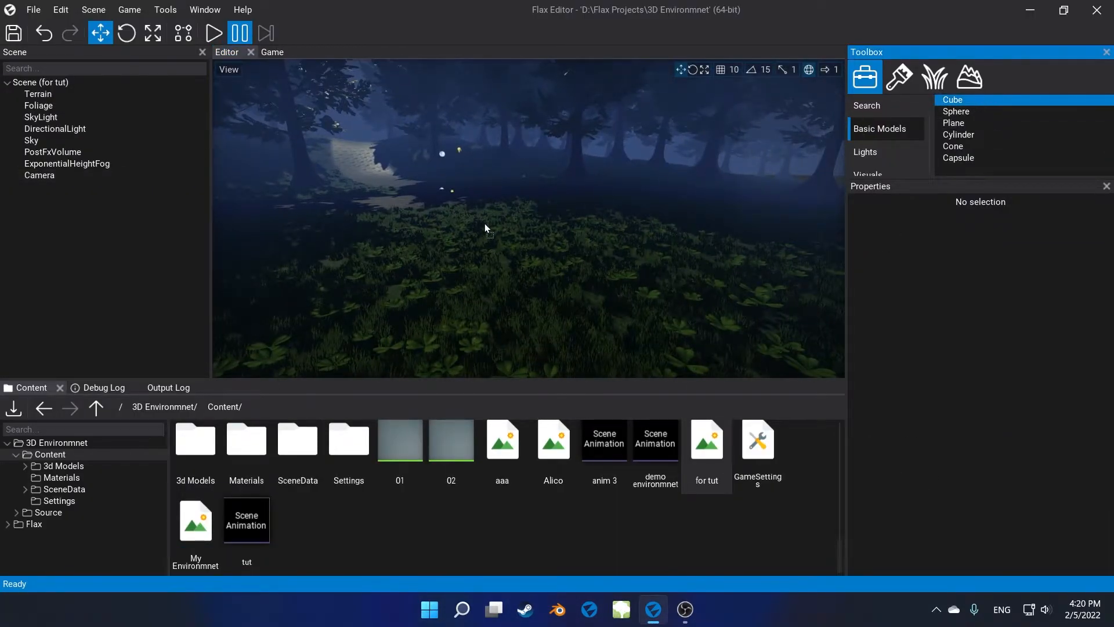
left_click(953, 99)
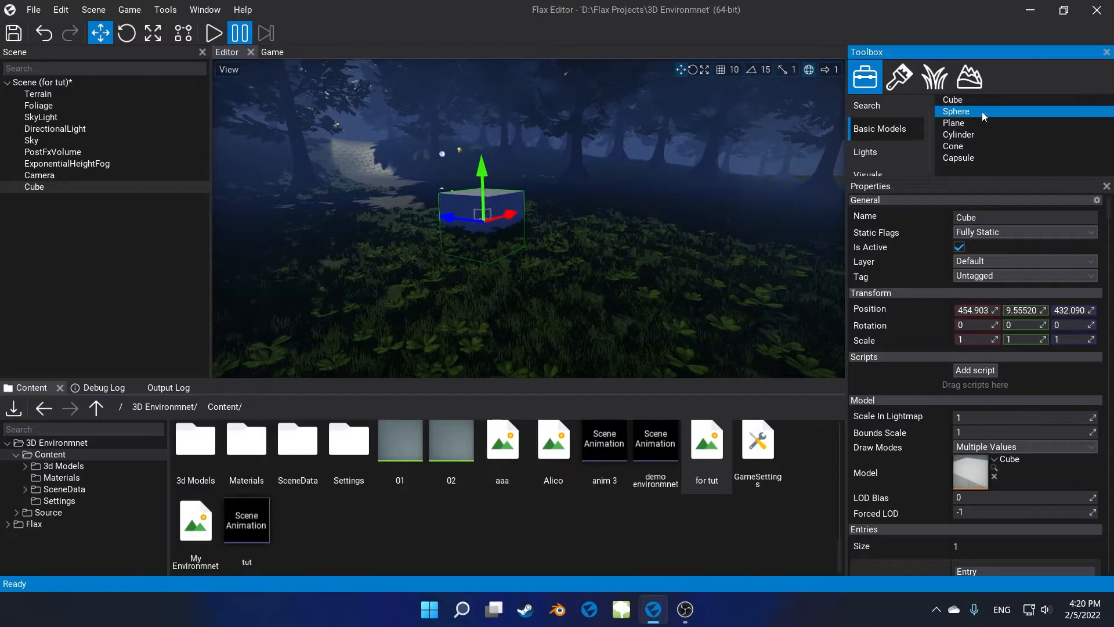
left_click(955, 111)
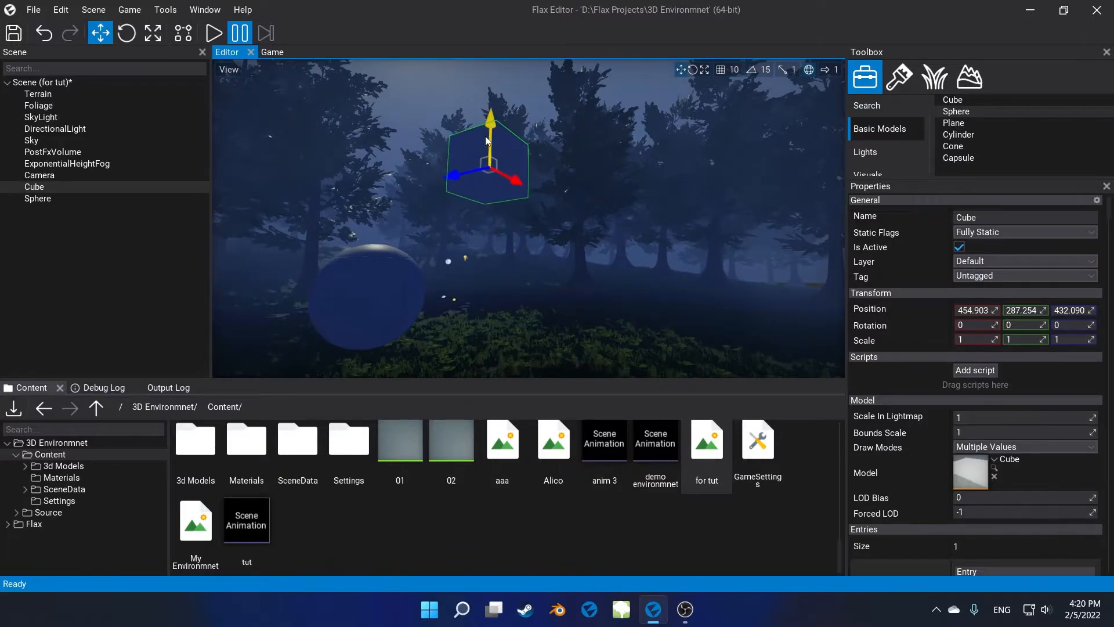
left_click(37, 199)
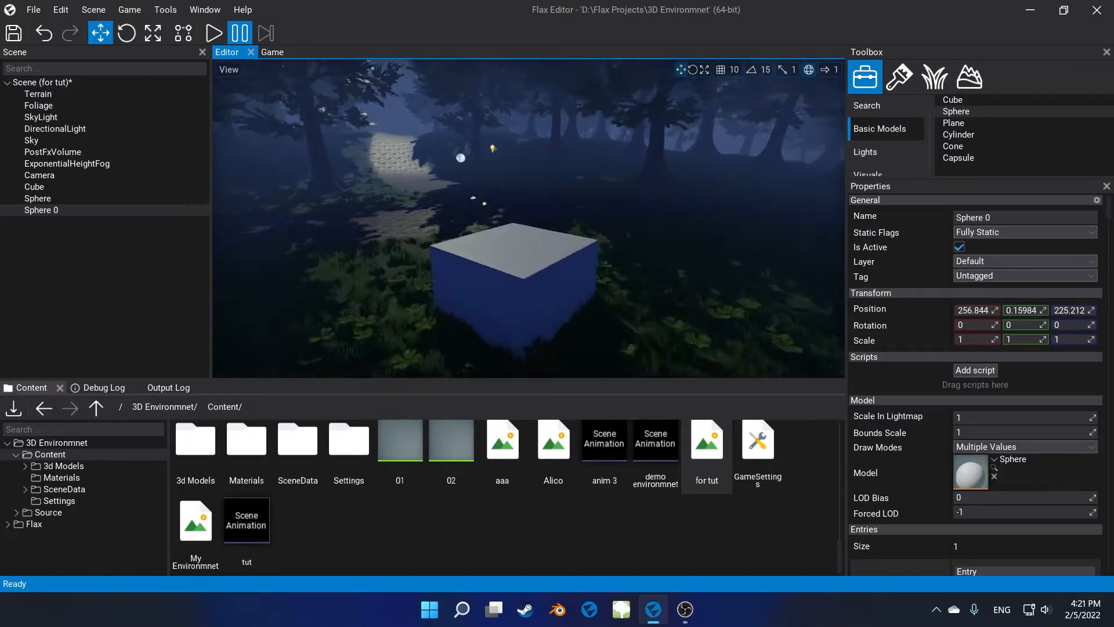
left_click(35, 186)
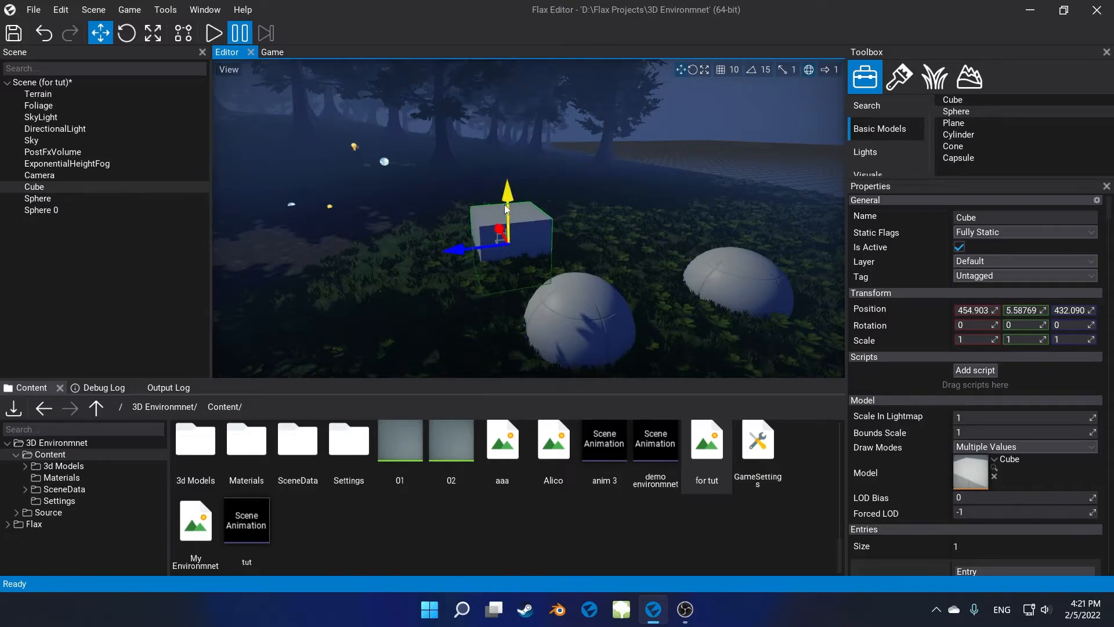
- Raise the cube slightly, place the man model from 3d Models, and reposition it
left_click_drag(506, 206, 506, 186)
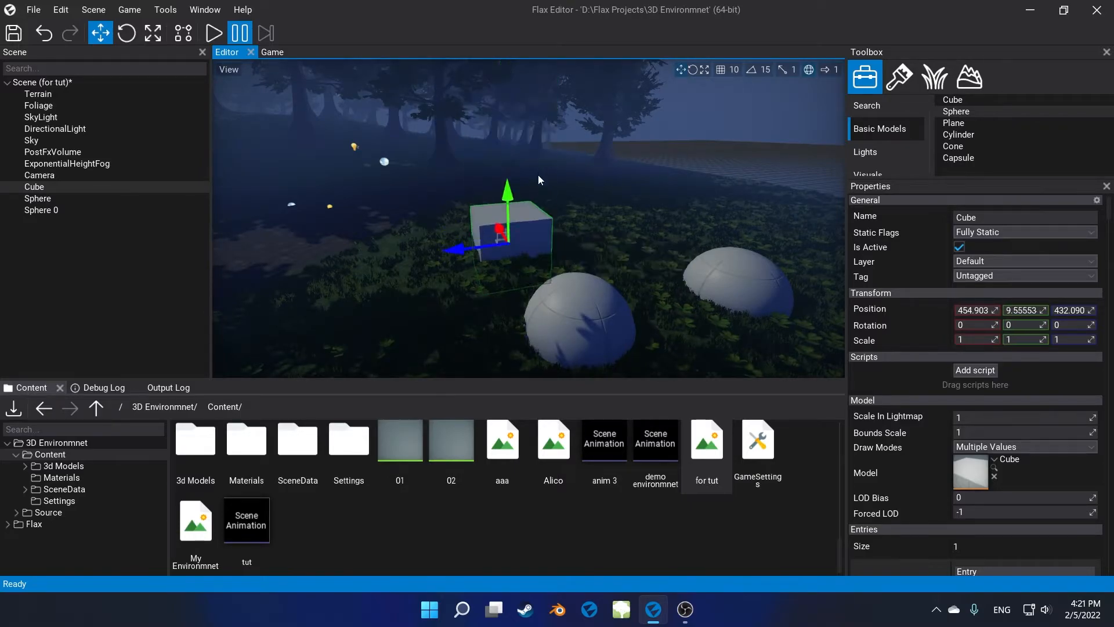
left_click_drag(507, 192, 547, 212)
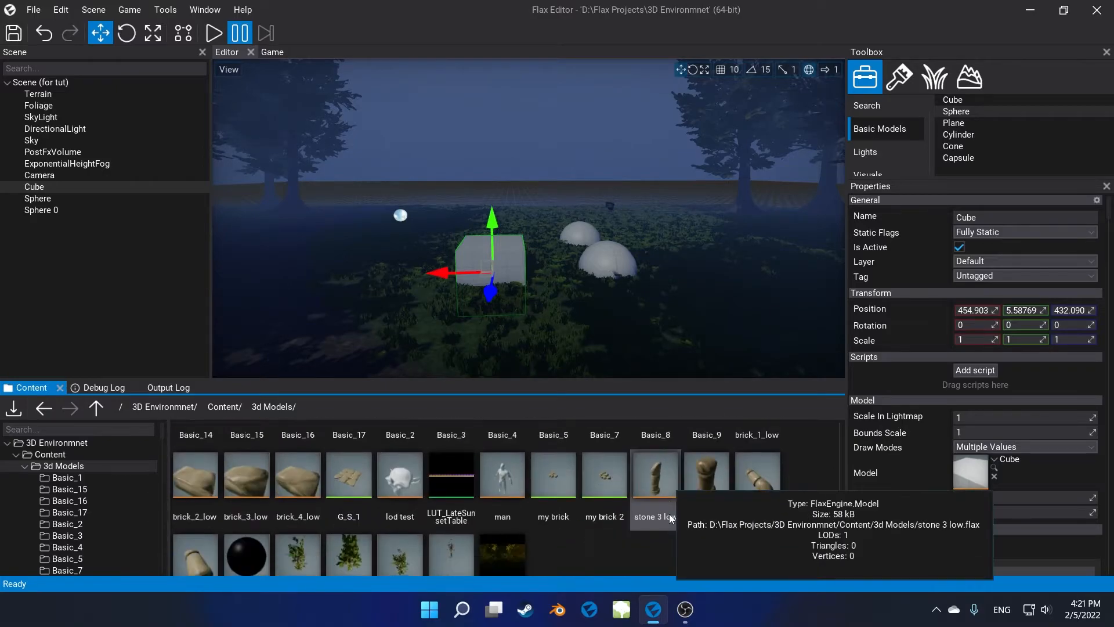
left_click(502, 476)
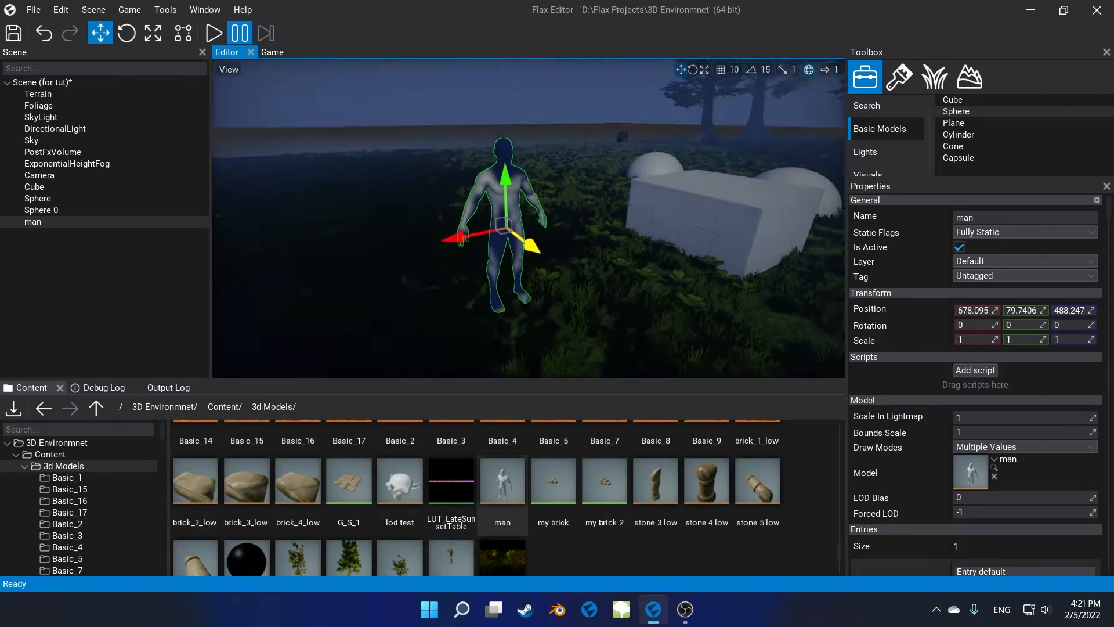
left_click_drag(499, 213, 600, 206)
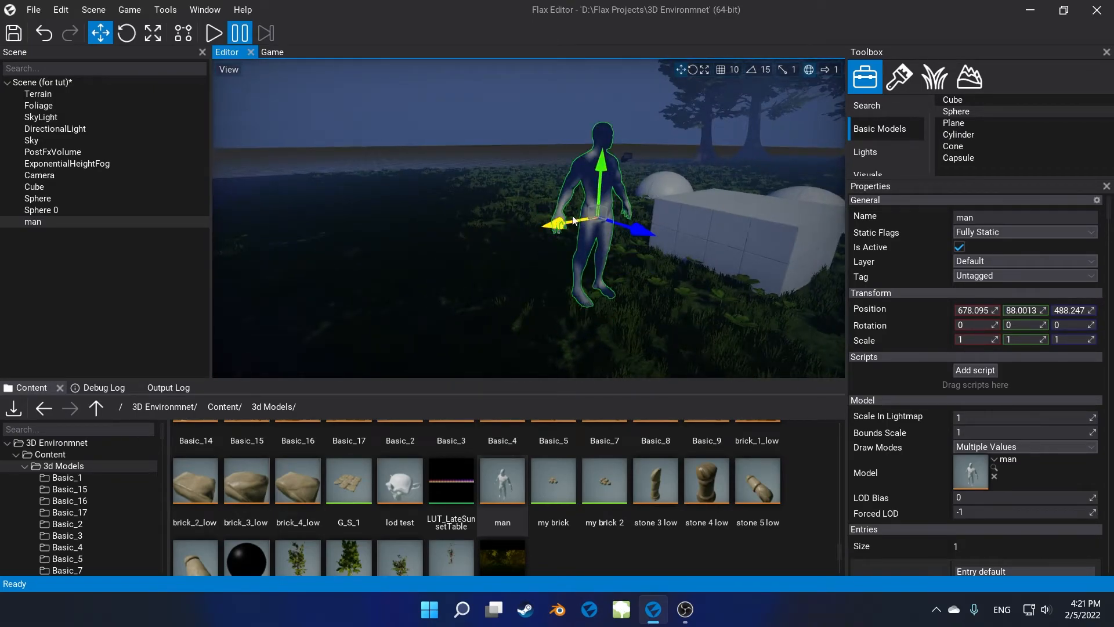
left_click_drag(600, 174, 668, 341)
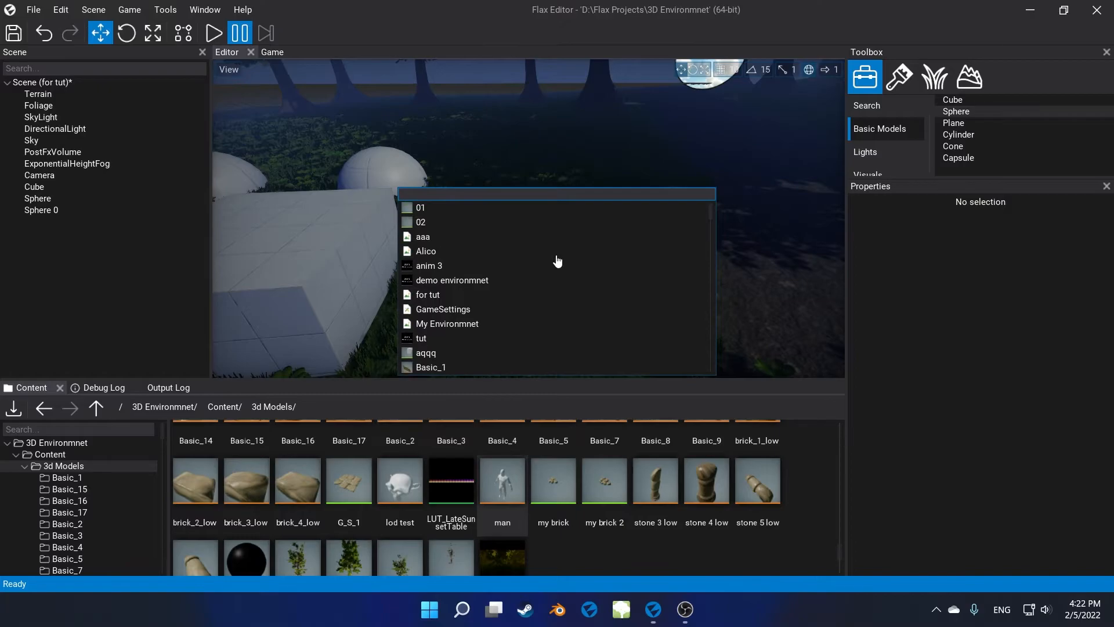
- Find 'man', inspect the man model's UVs, close it, and select Basic_7
type("man")
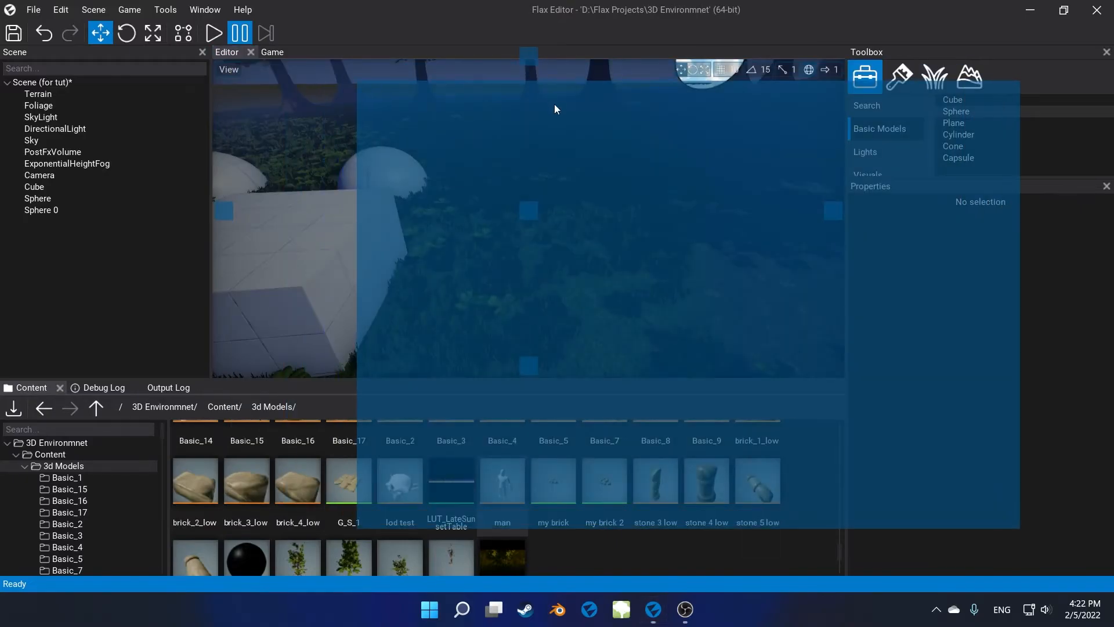
double_click(501, 480)
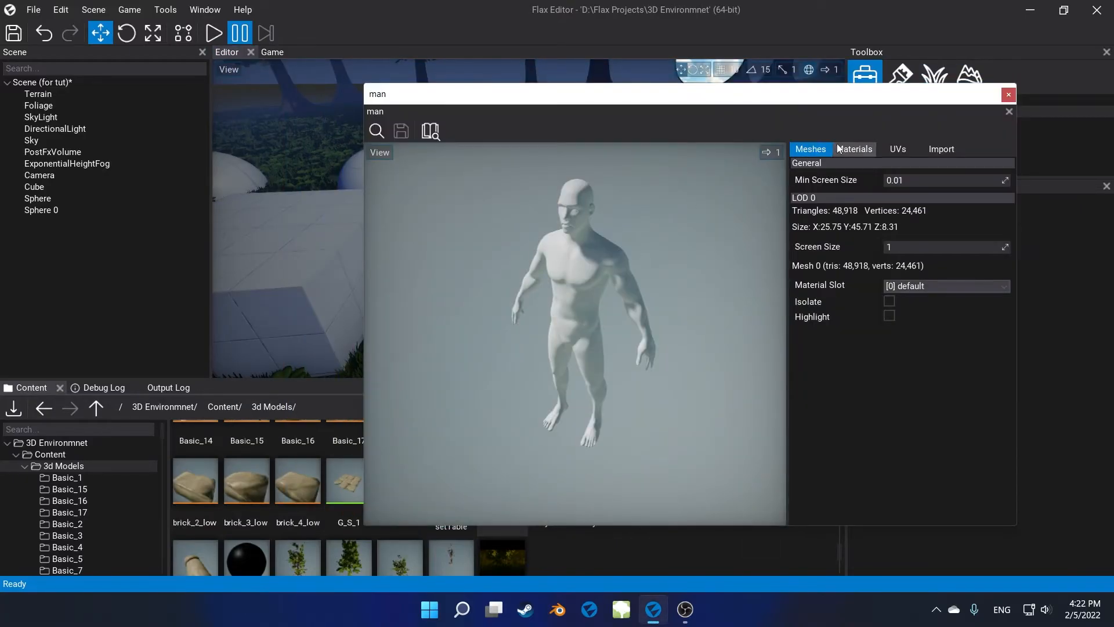
left_click(898, 149)
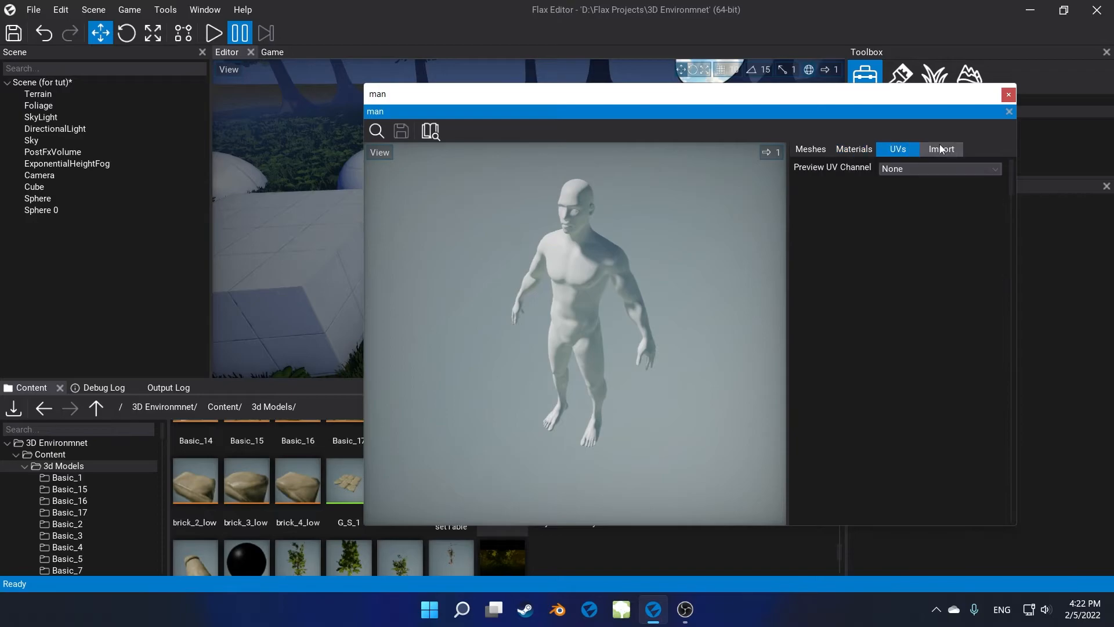
left_click(1007, 94)
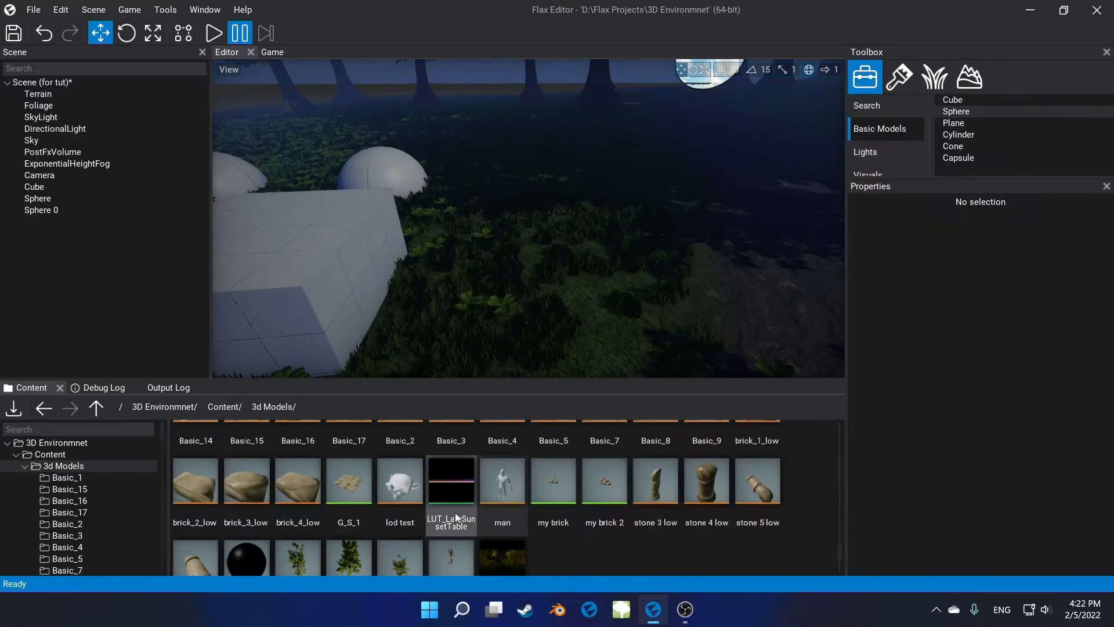
scroll("down", 3)
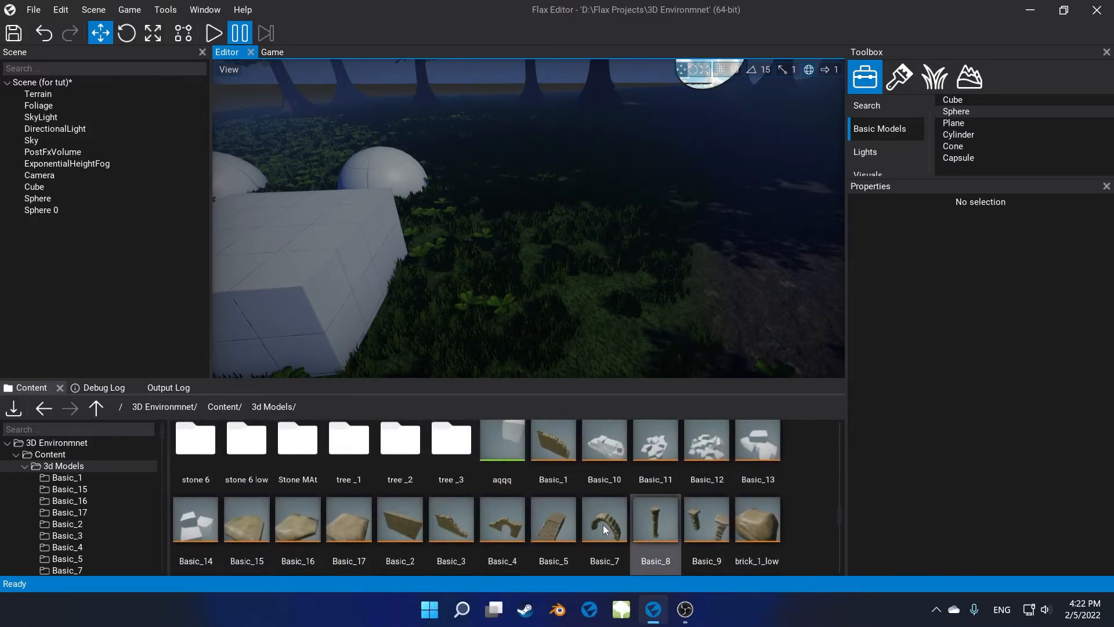
left_click(604, 519)
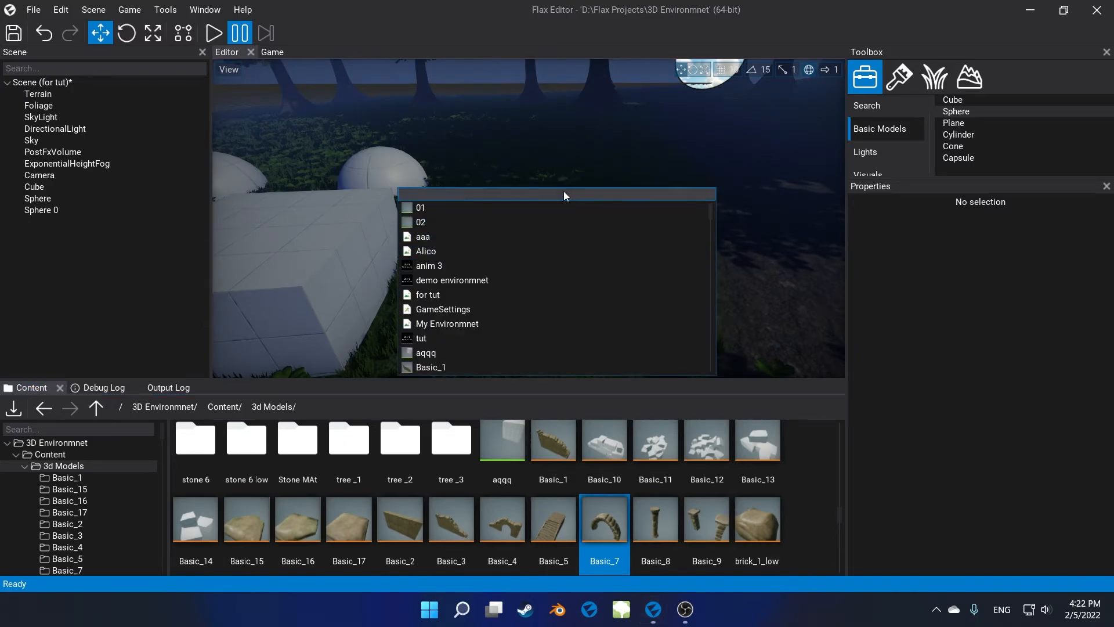
- Search 'basic' and open the Basic_7 stone model to see its wall material
type("basic")
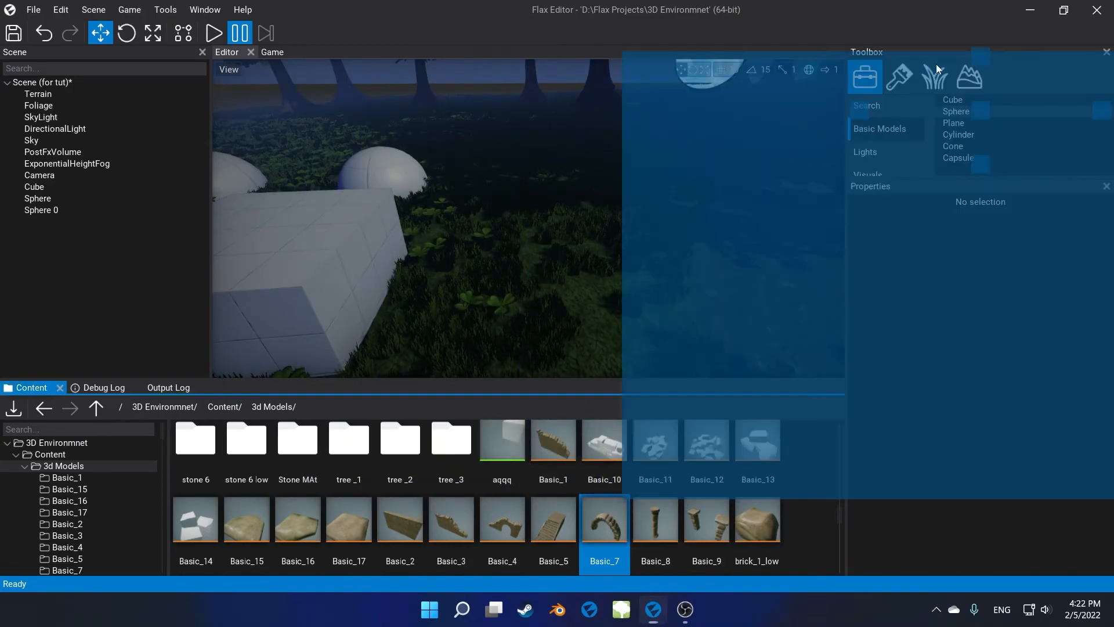
double_click(603, 521)
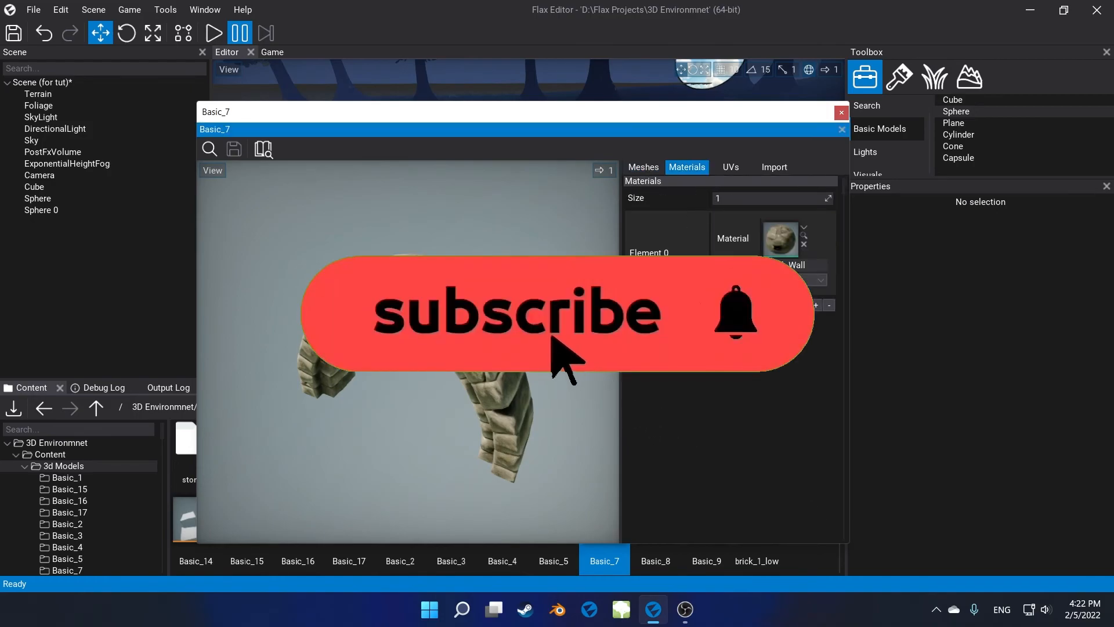